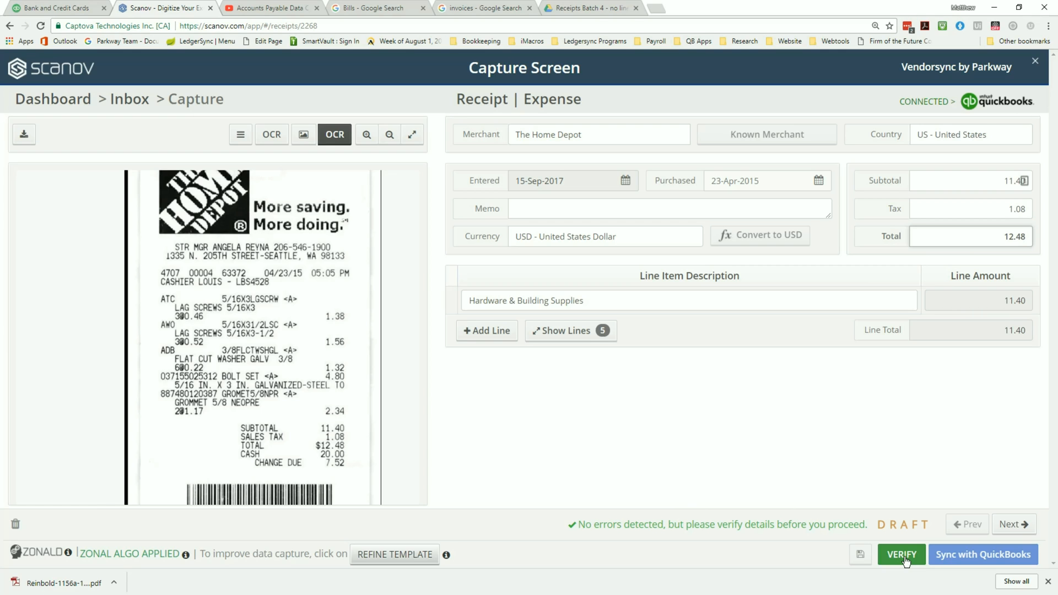
Verify the extracted Home Depot receipt data with its $12.48 total.
left_click(901, 553)
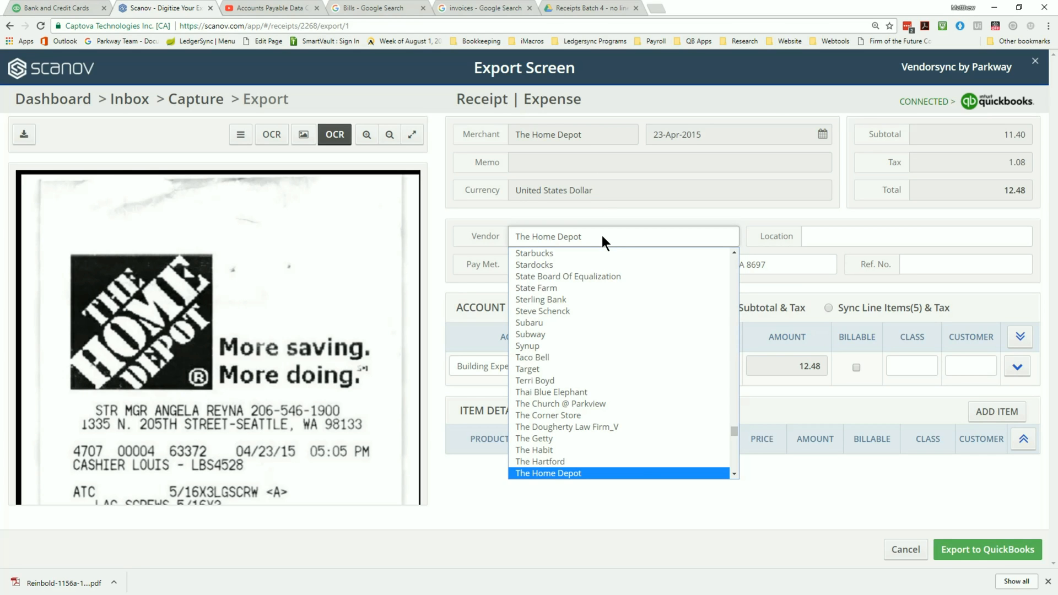